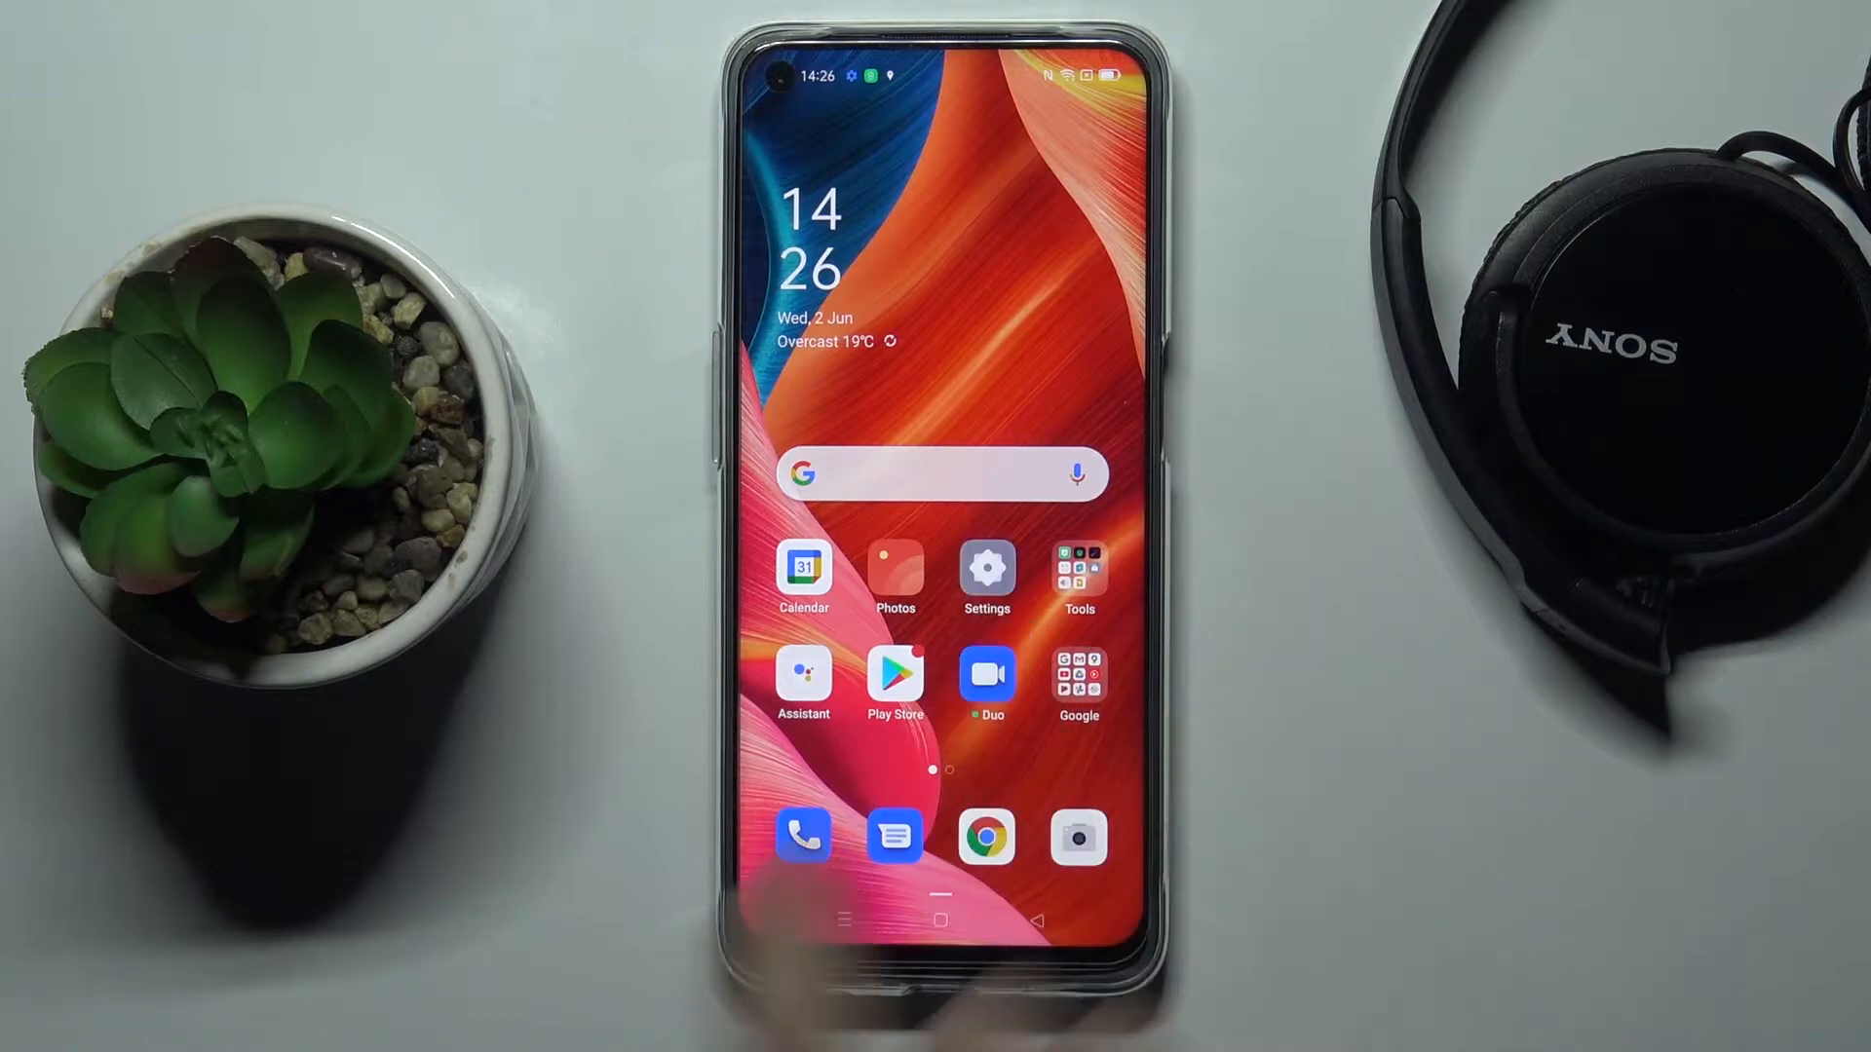
Reach the Security page of Settings from the home screen.
left_click(987, 571)
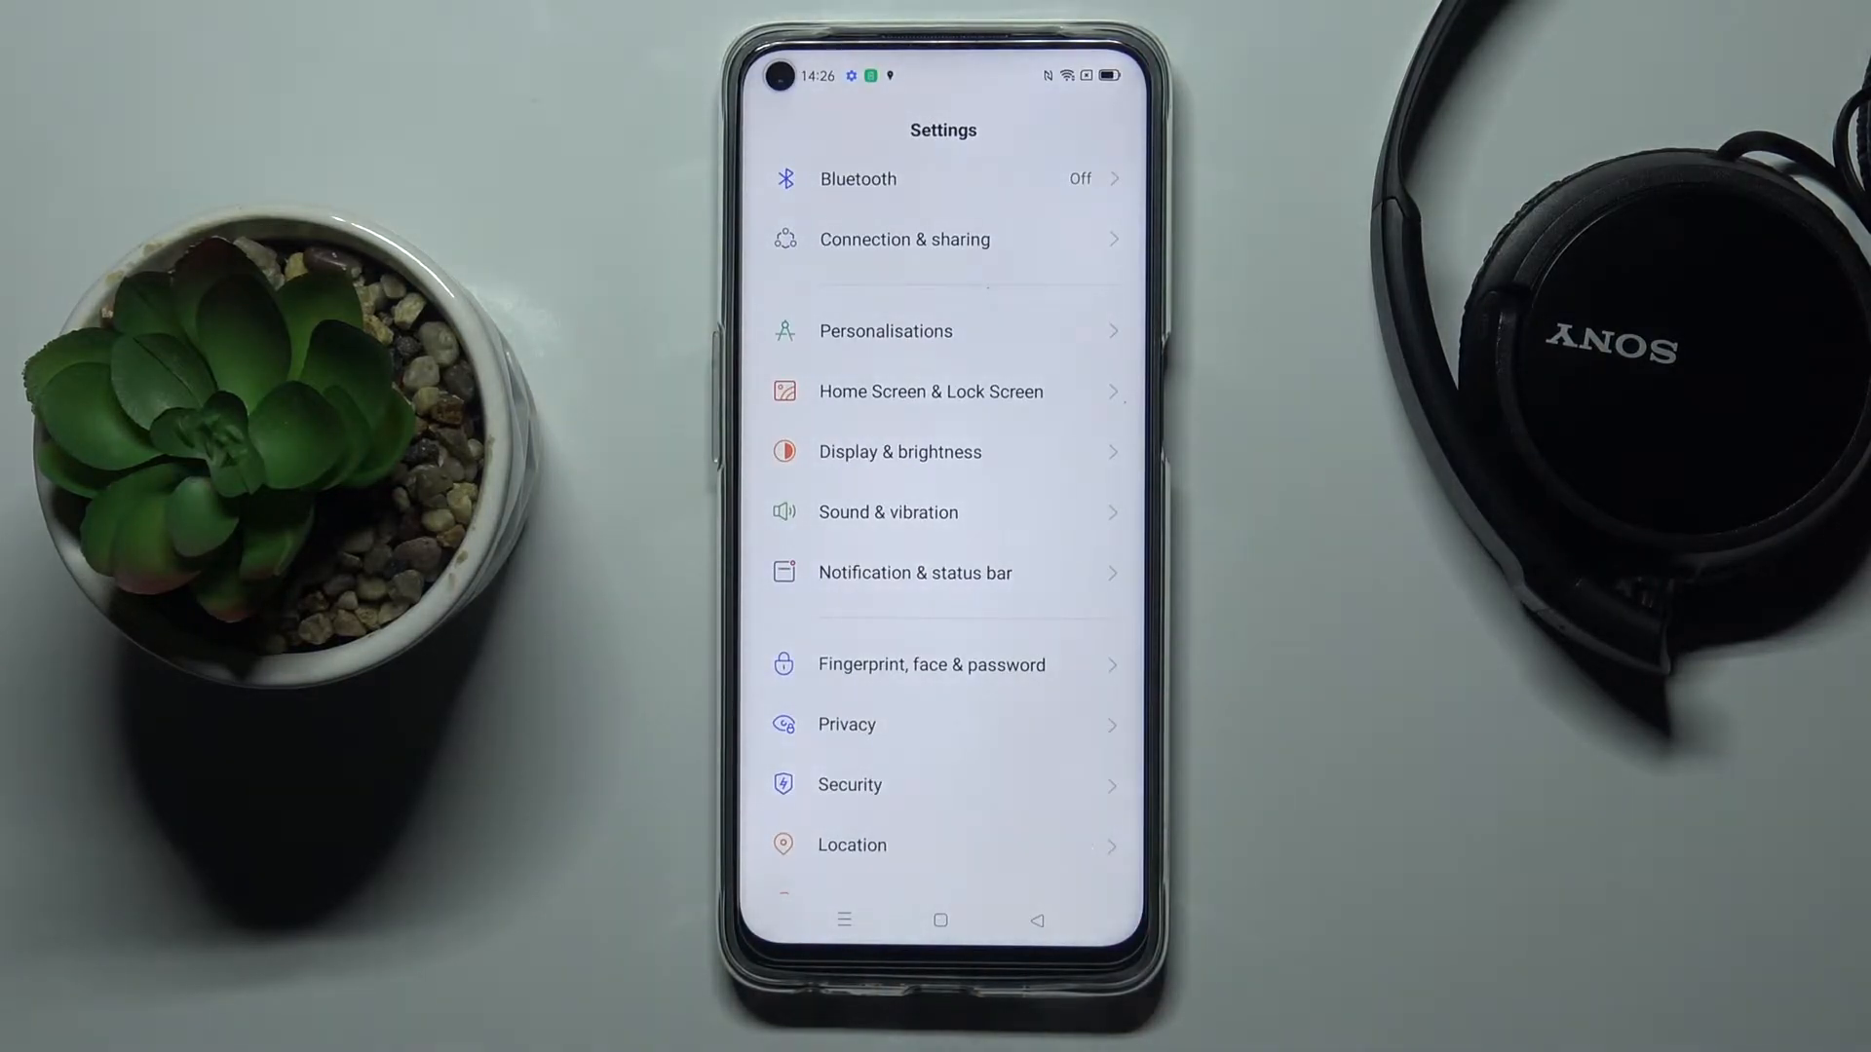
left_click(848, 784)
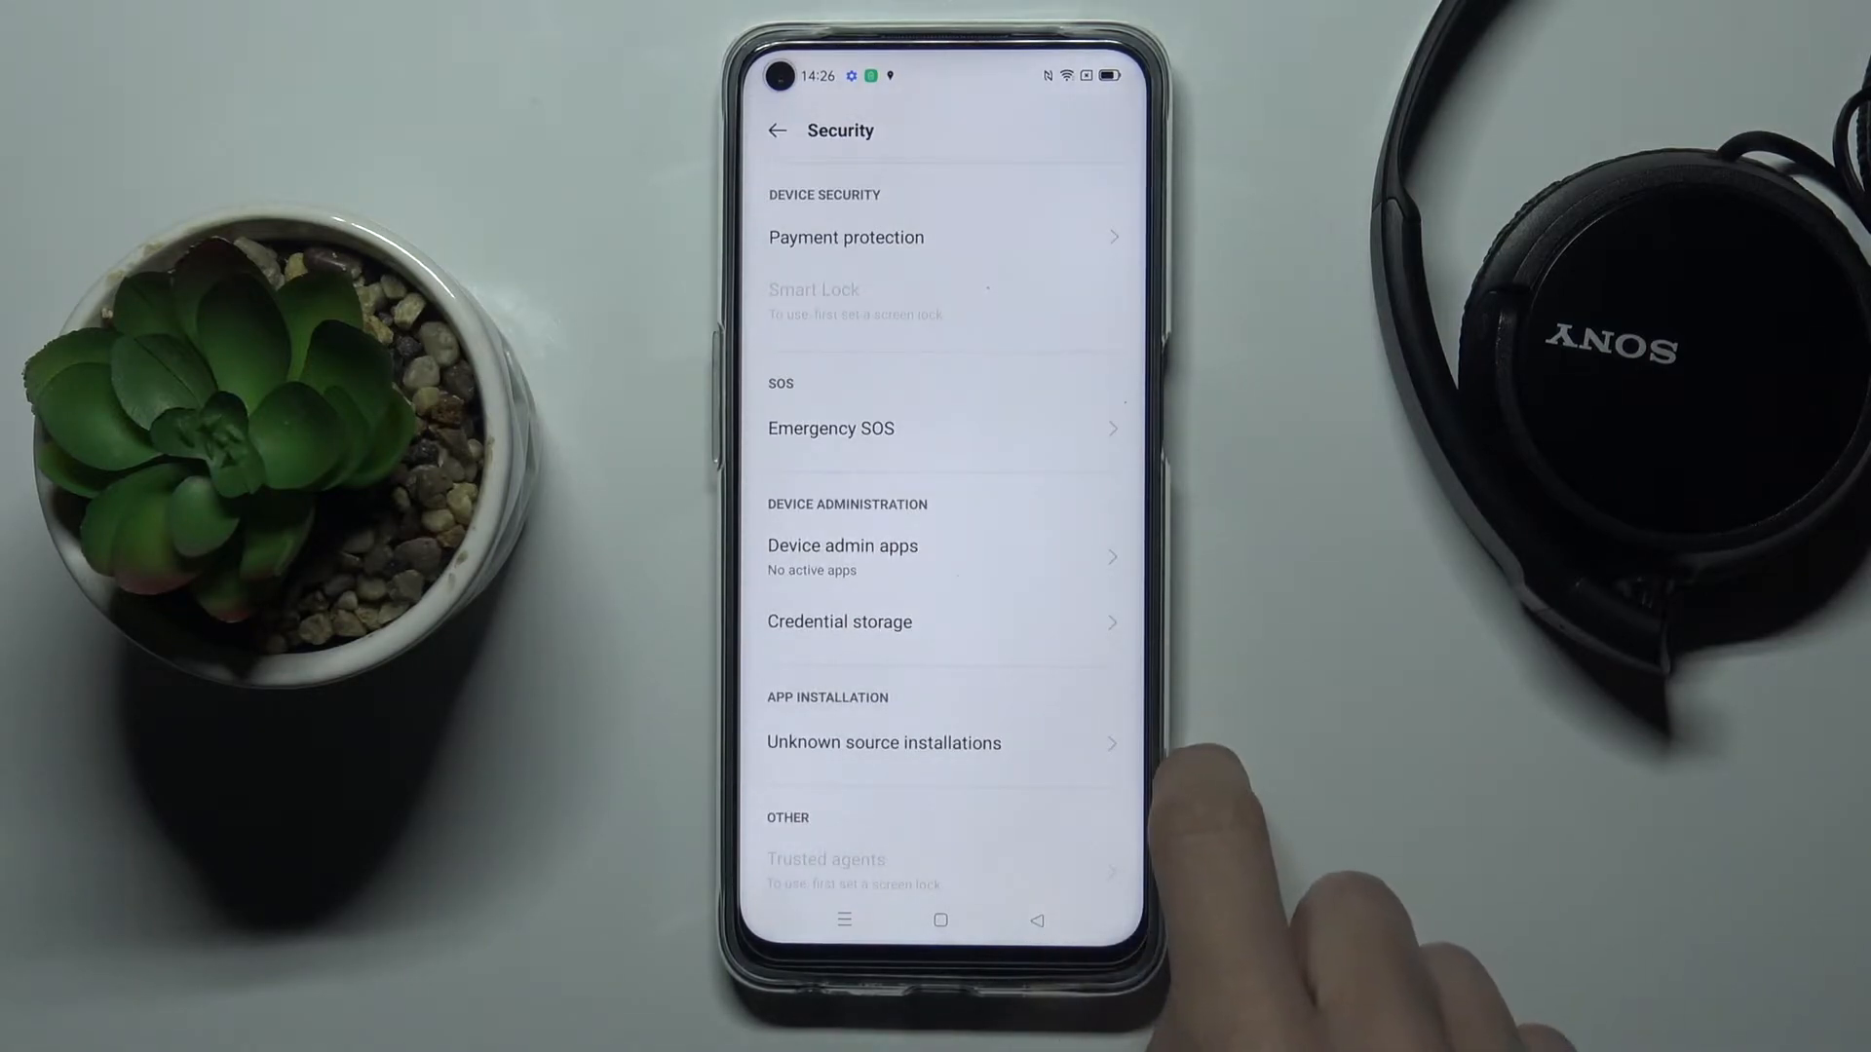
Show the Unknown source installations list under App installation (Chrome, Drive, File Manager, Gmail).
left_click(883, 742)
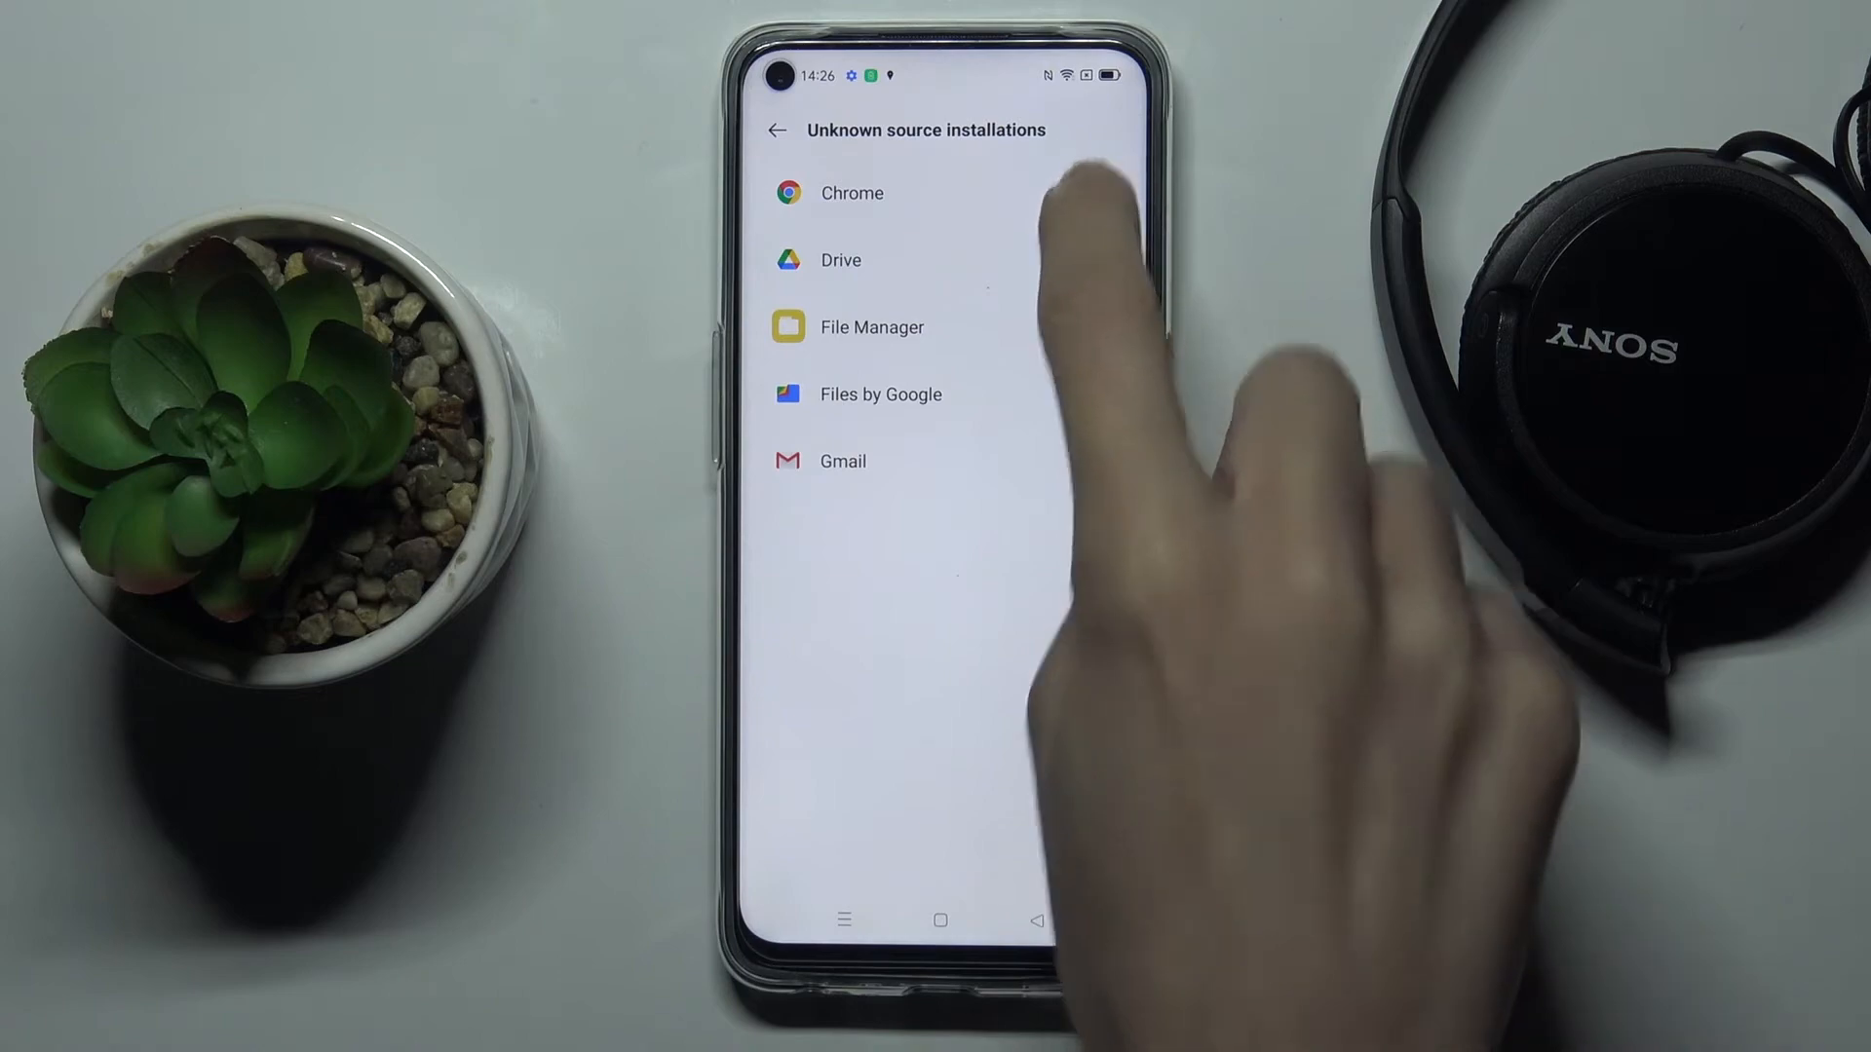
Allow Chrome and File Manager to install unknown apps, confirming with Allow.
left_click(1095, 193)
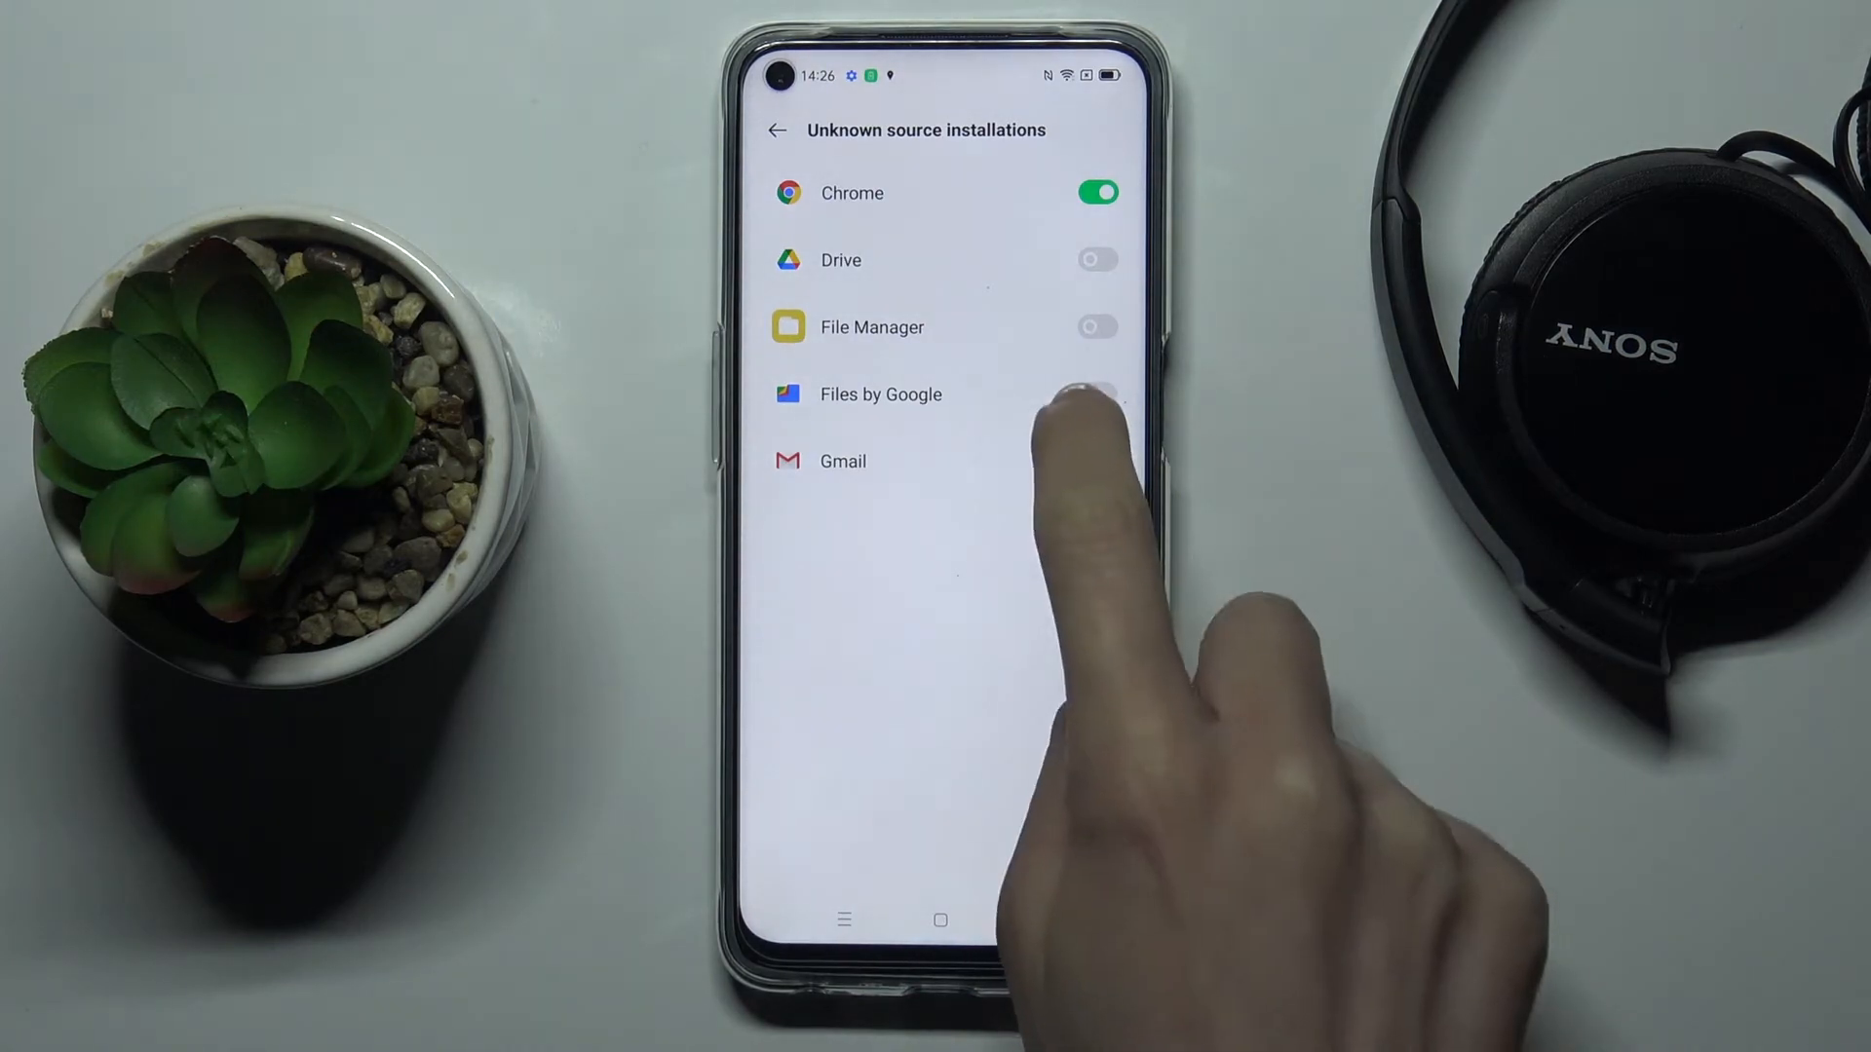
left_click(1095, 328)
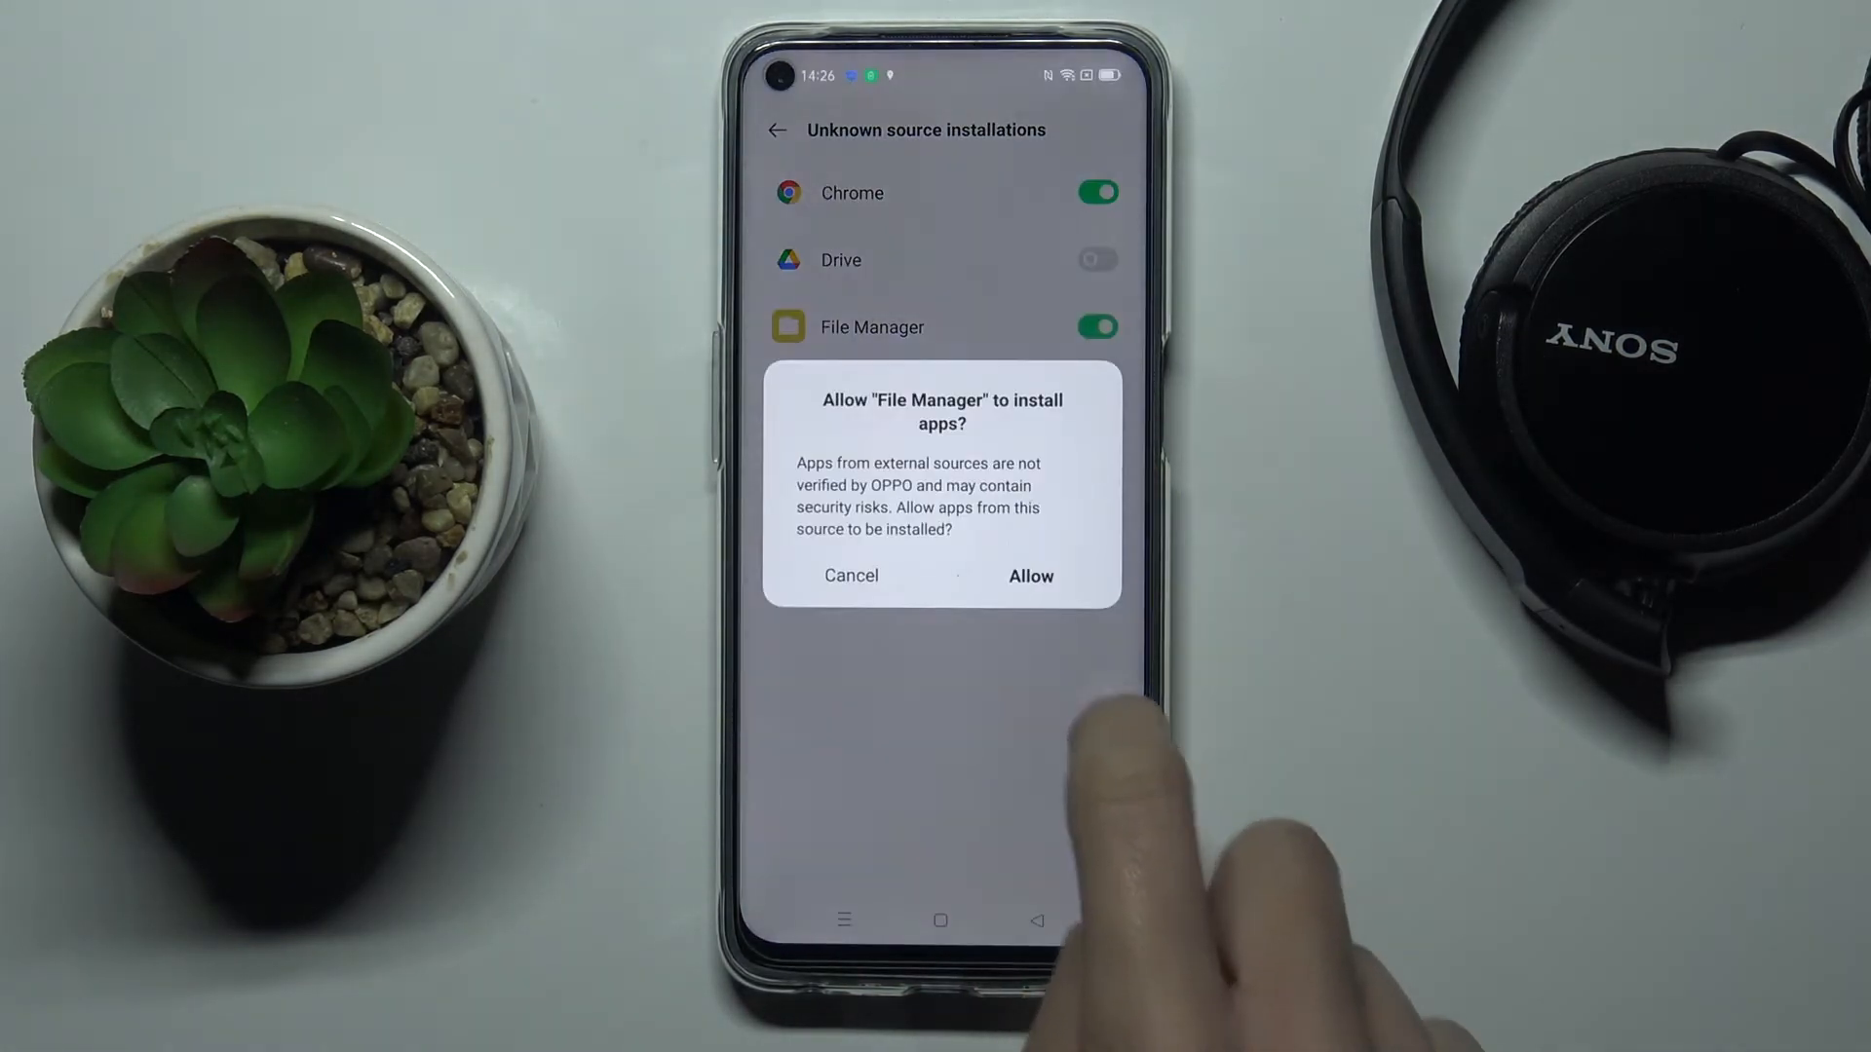
left_click(1029, 575)
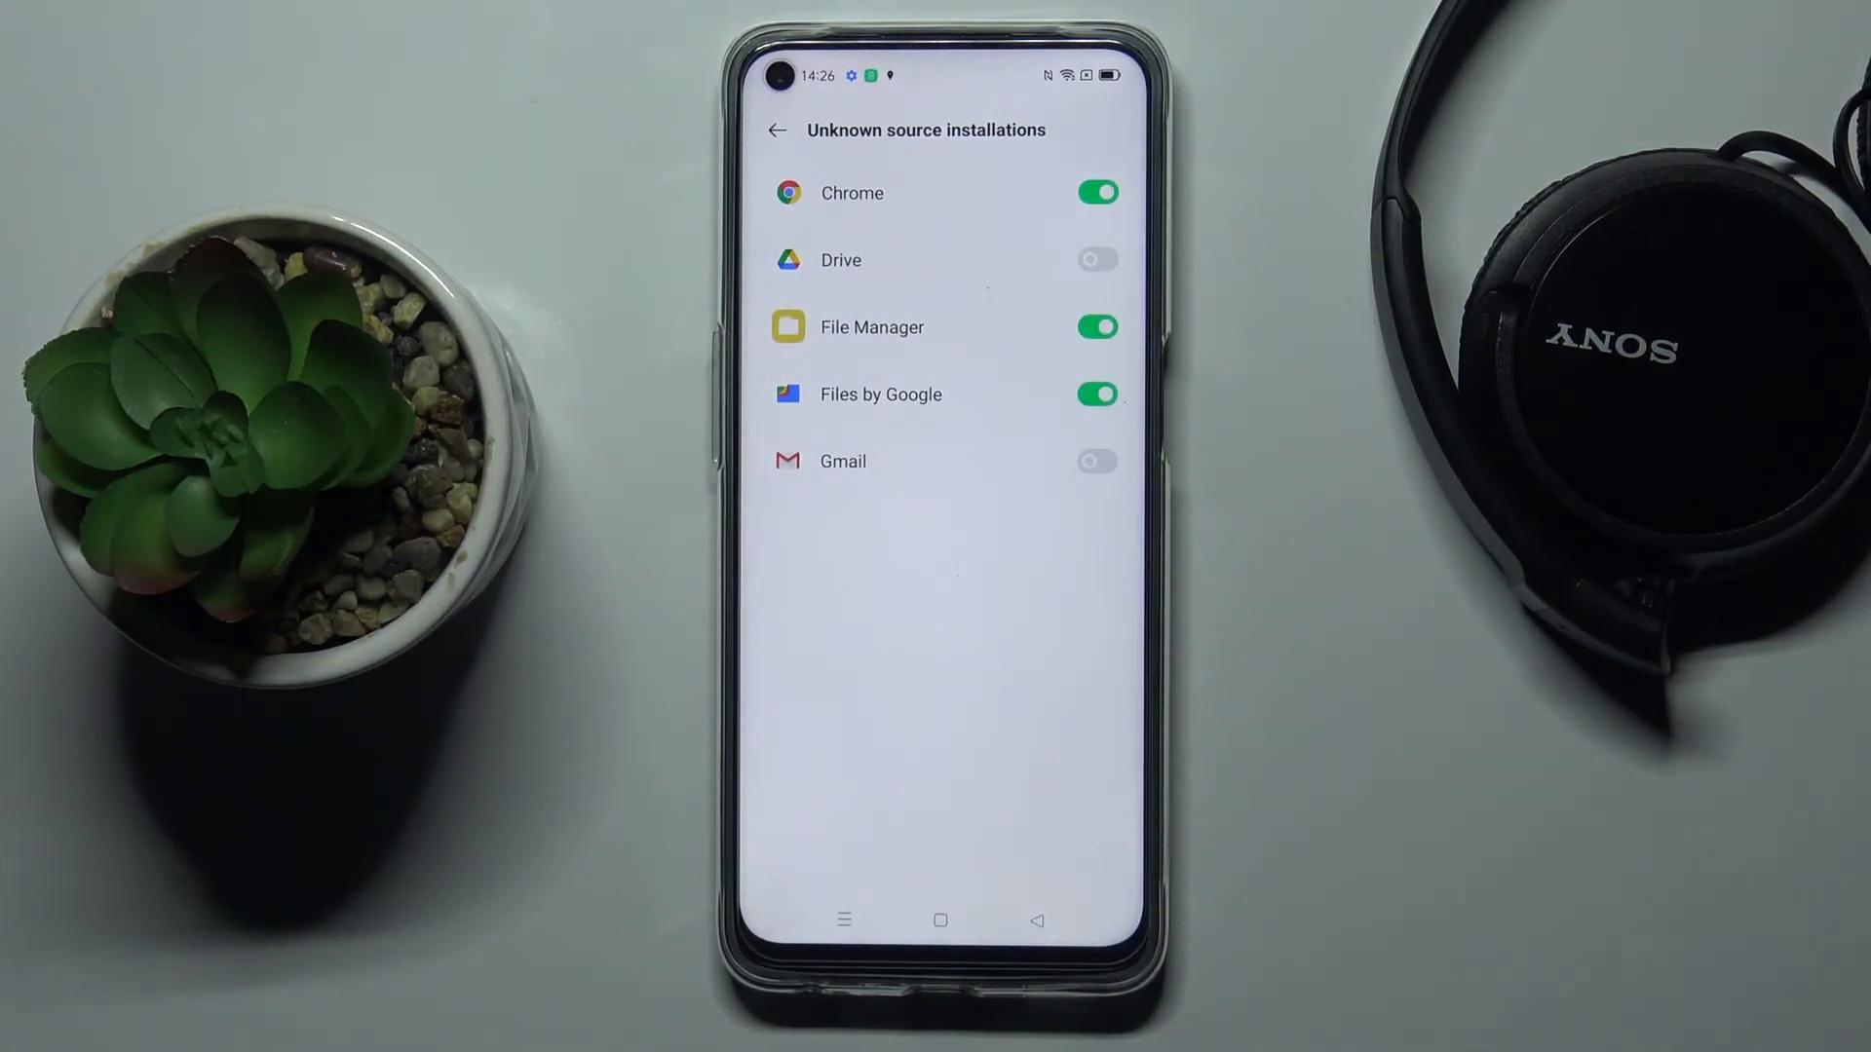